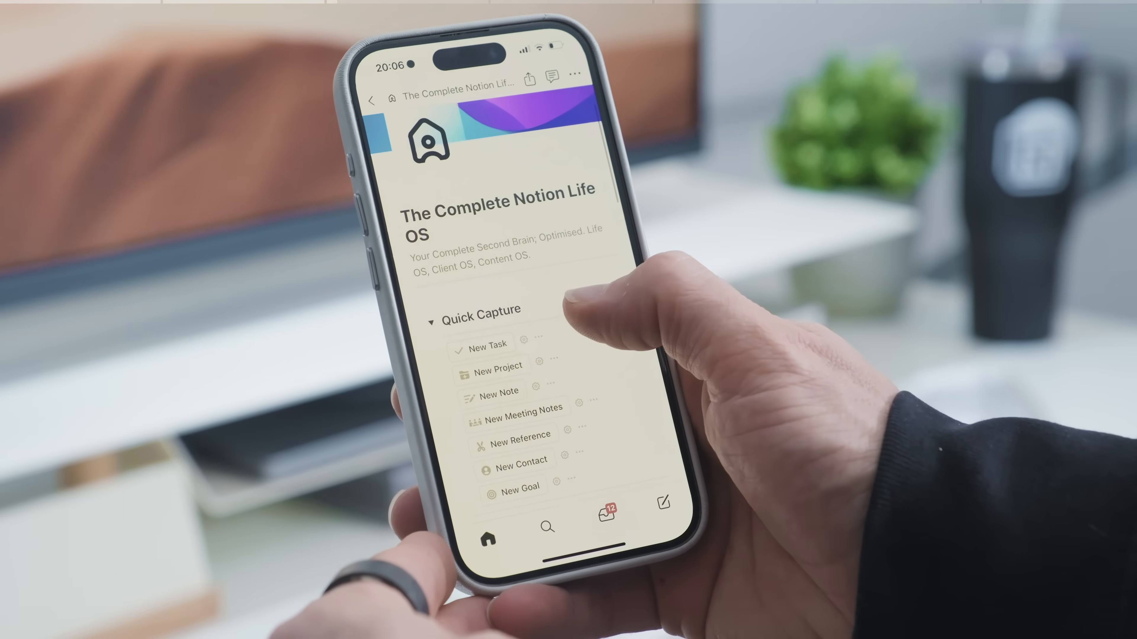
Step: Navigate from the Life OS home to the Tasks & Action View page showing 19 tasks
scroll(down, 3)
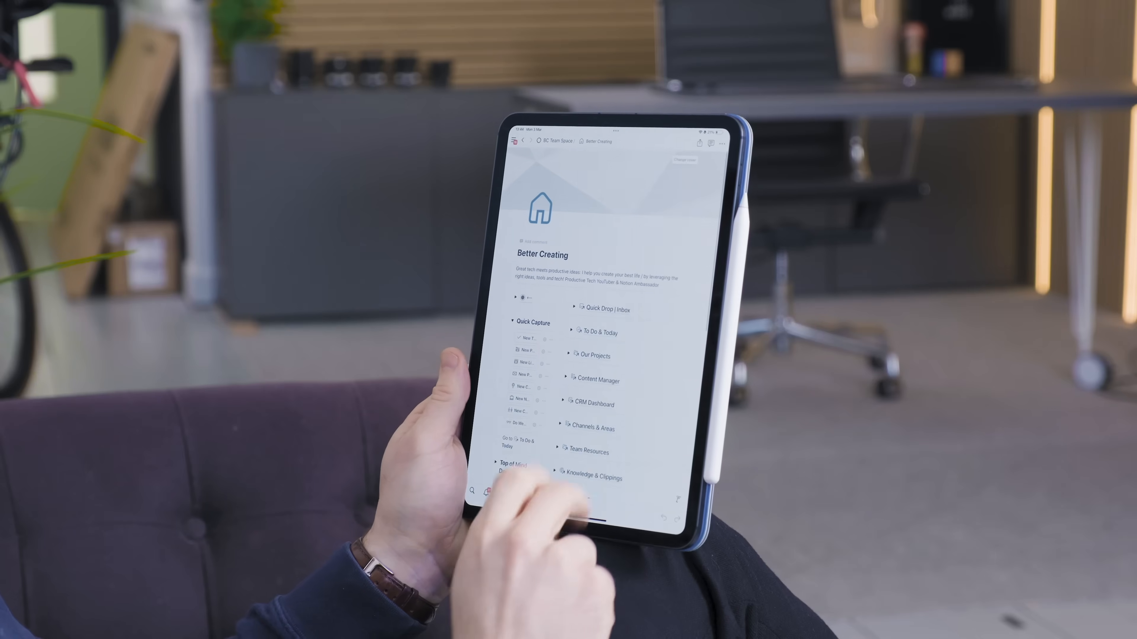
scroll(up, 3)
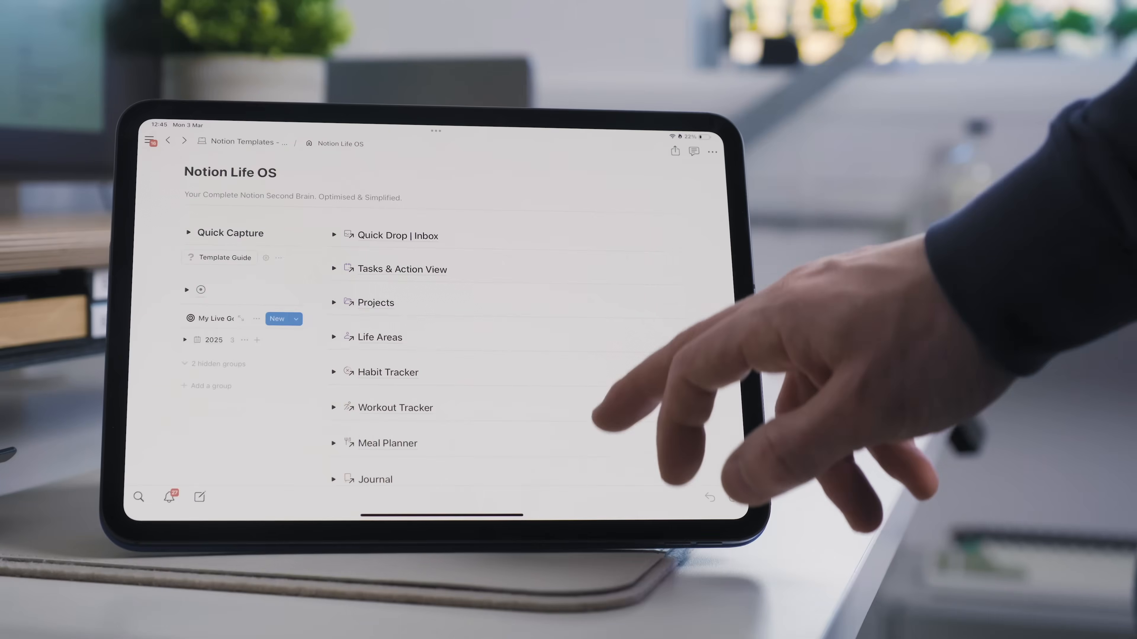
scroll(down, 3)
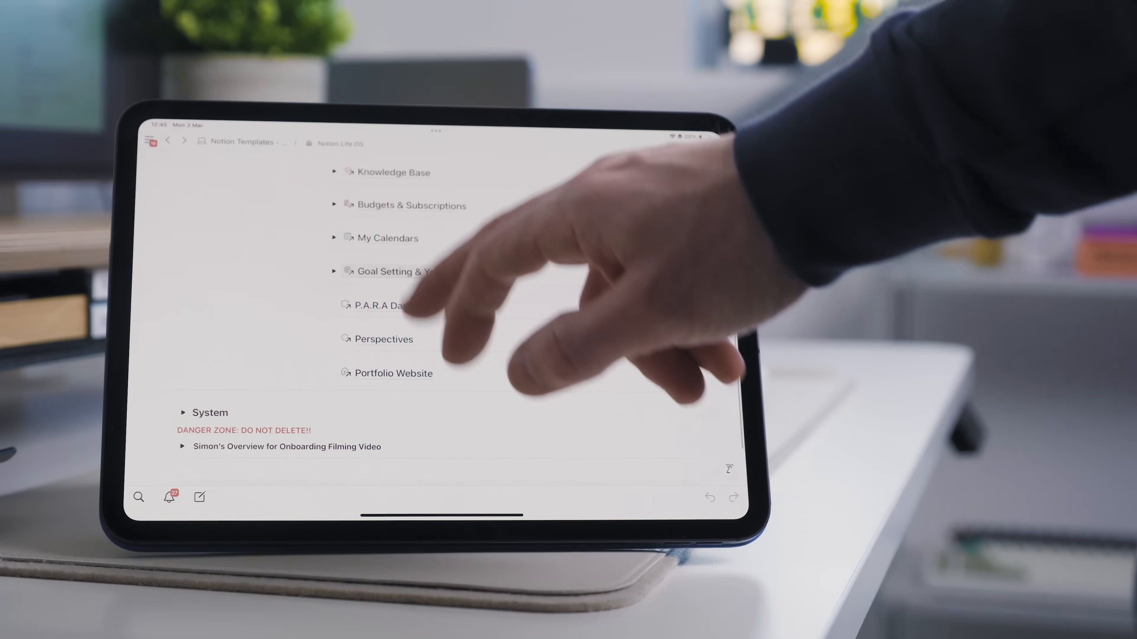
click(392, 272)
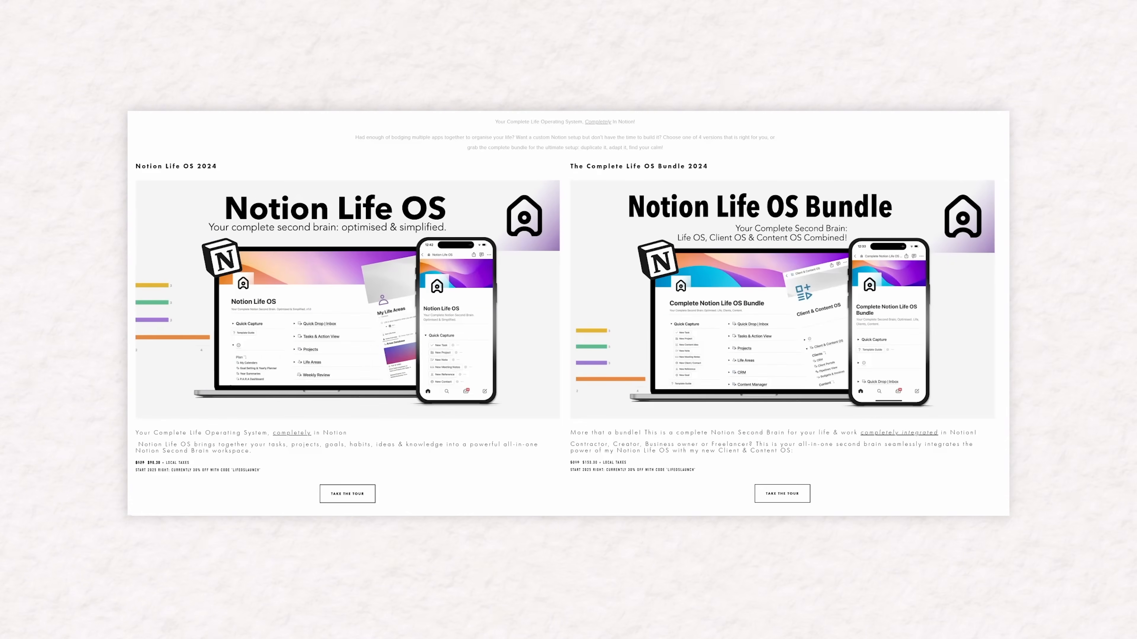
scroll(down, 3)
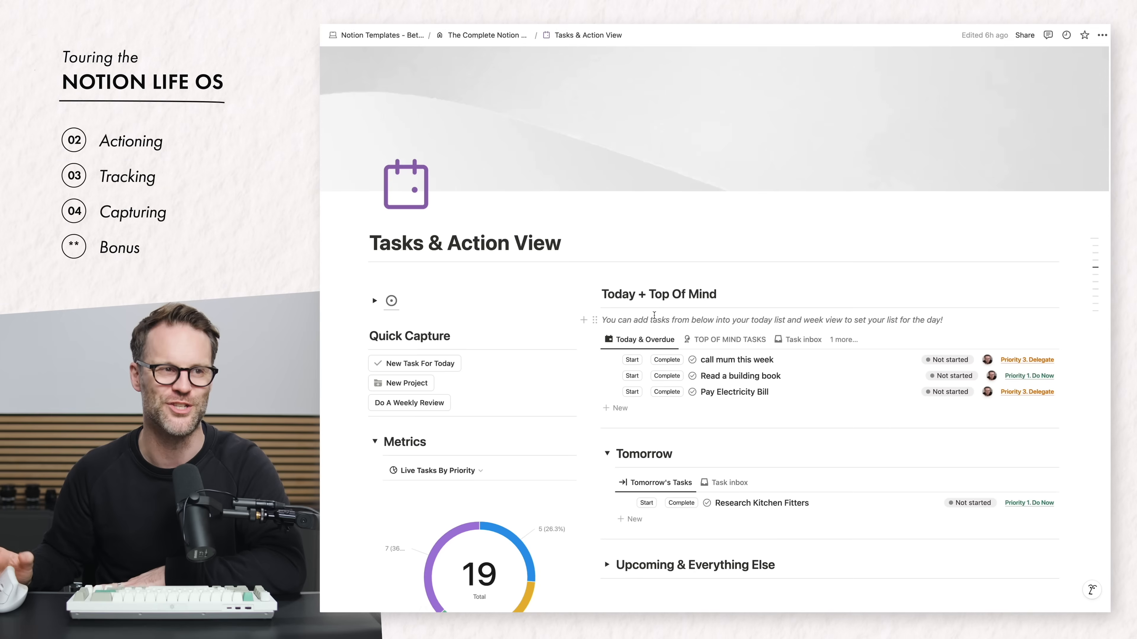
Step: Scroll the presentation to the 'Notion as a… Content Manager' slide
scroll(down, 3)
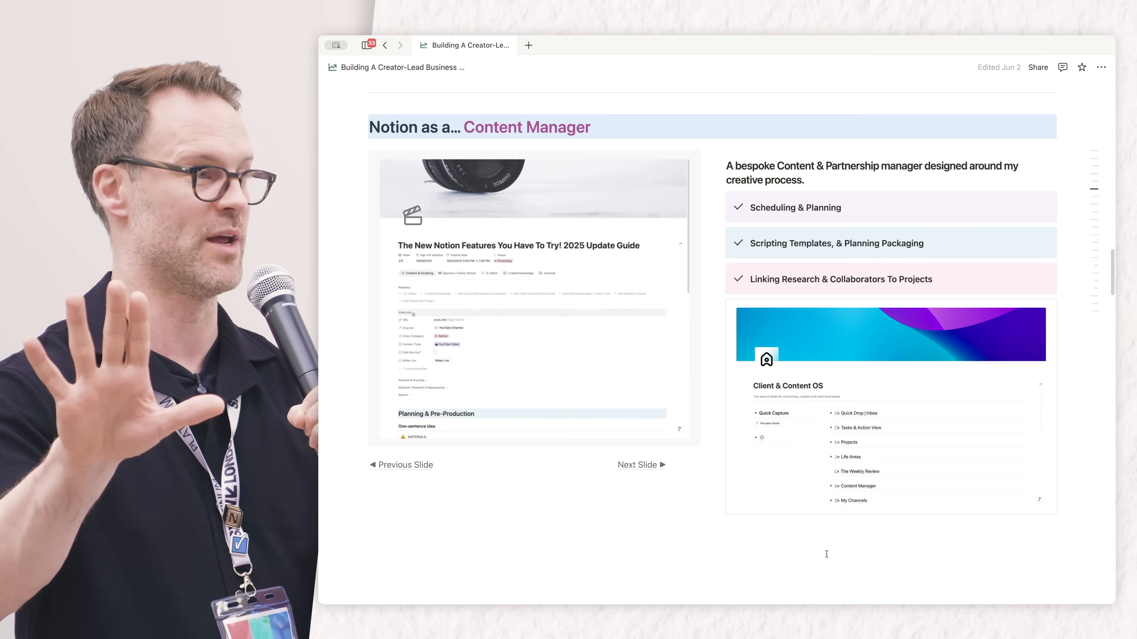
Step: Browse the embedded video page, close the script preview and collapse Filming Checklists
scroll(down, 3)
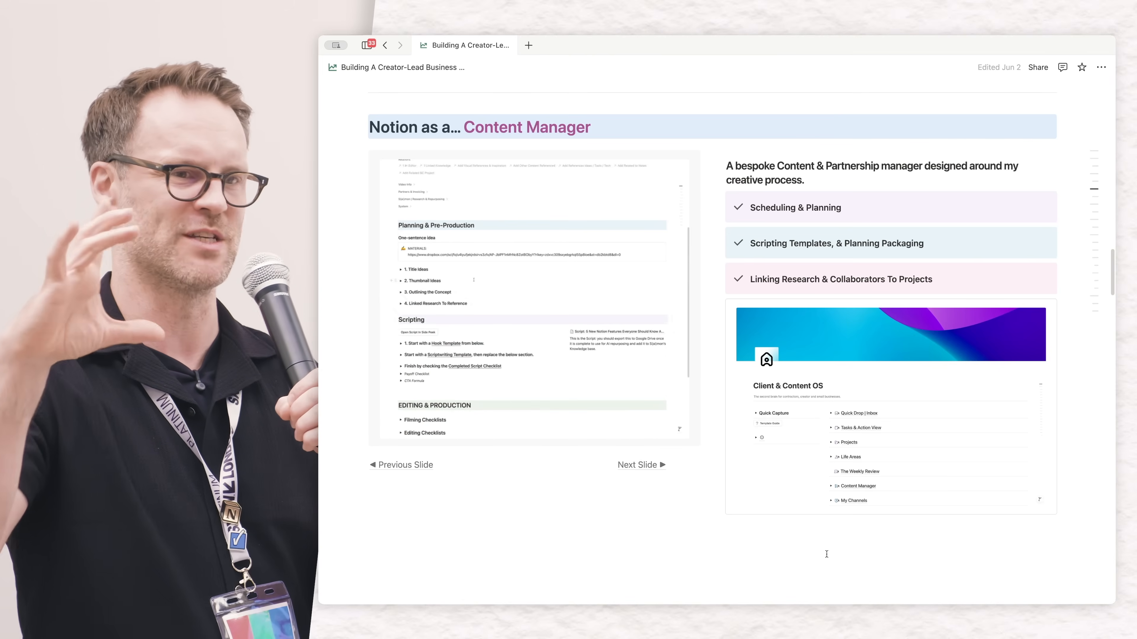
scroll(down, 3)
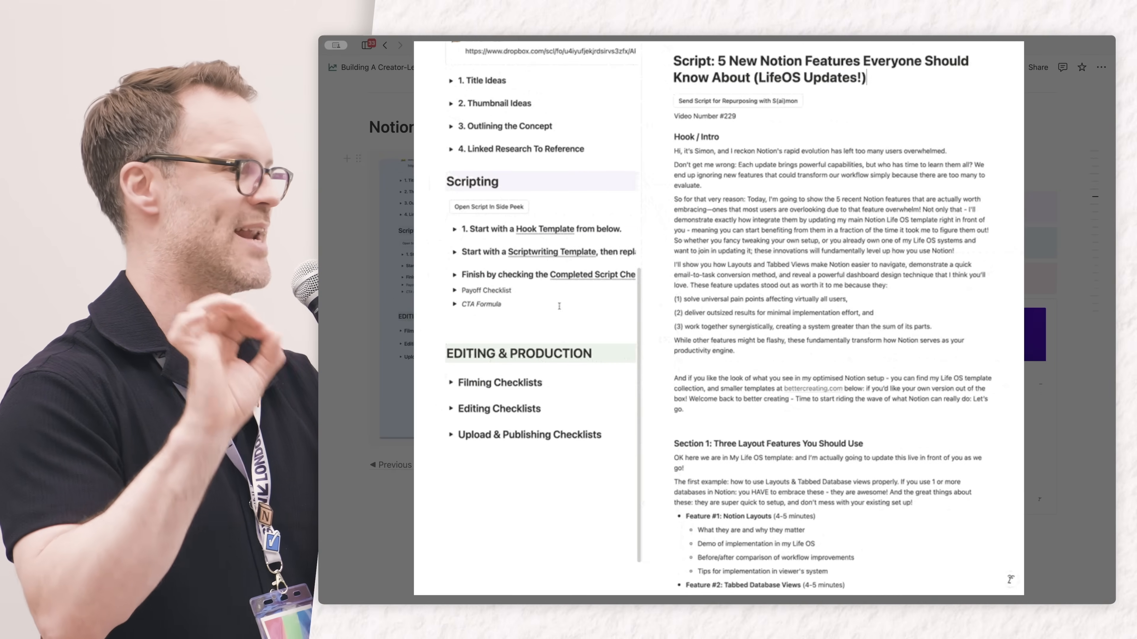
click(518, 317)
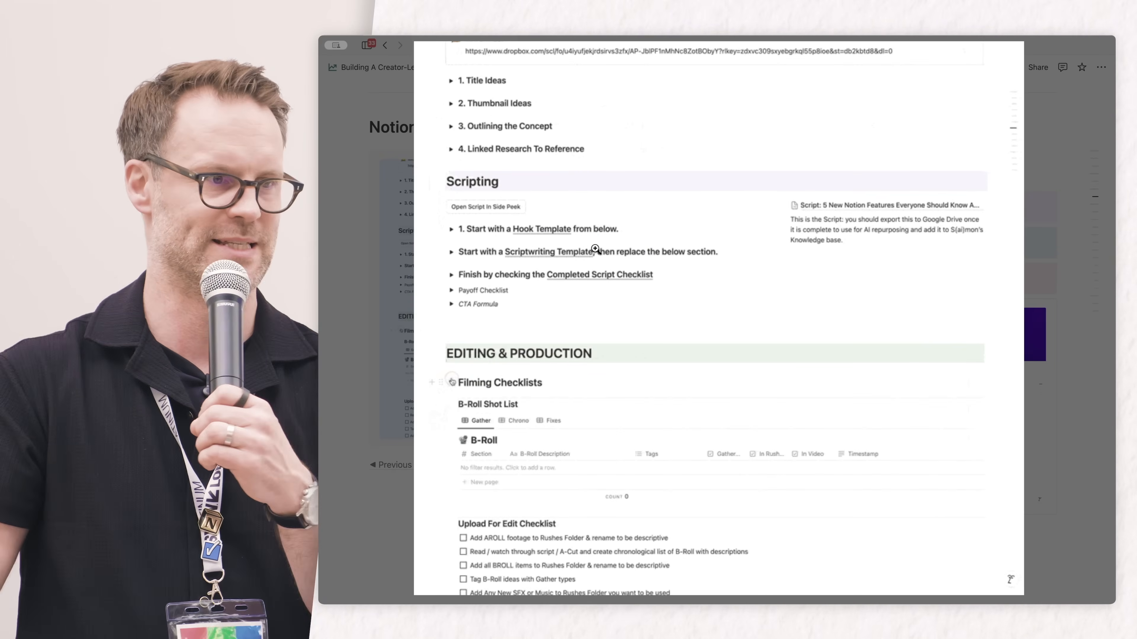
click(452, 382)
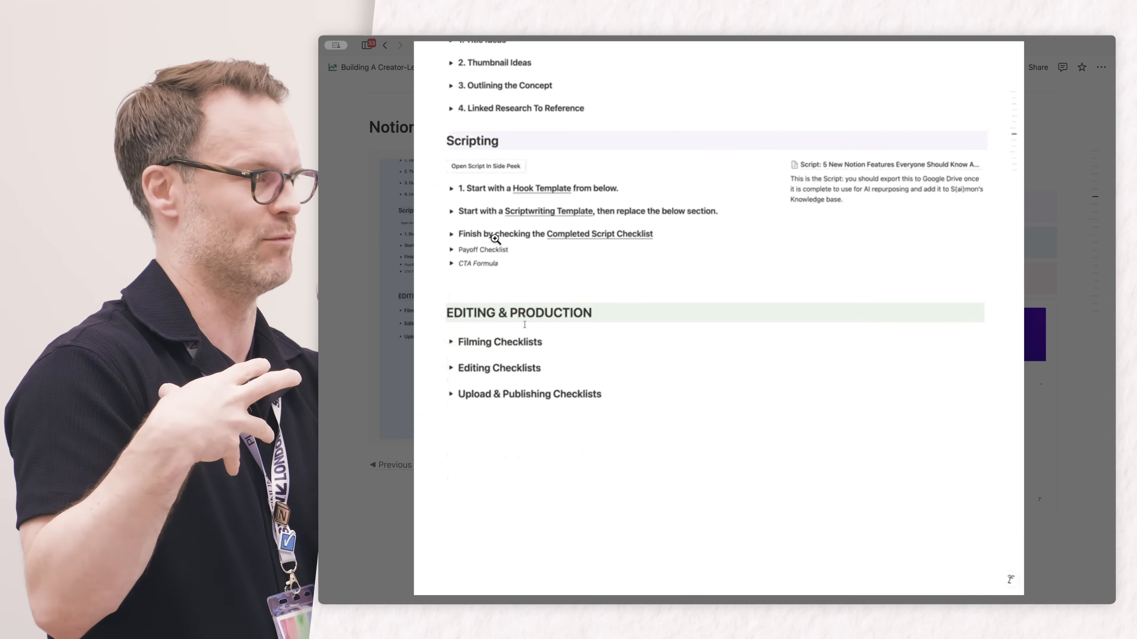
scroll(up, 3)
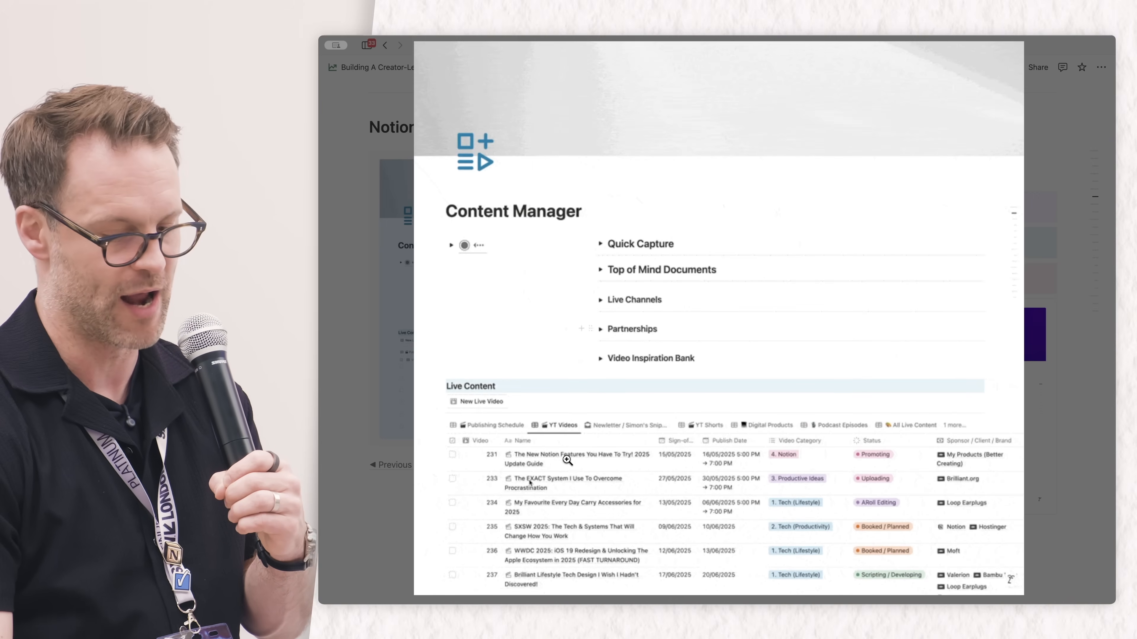
Step: Switch Live Content between the Publishing Schedule and YT Videos views
scroll(down, 3)
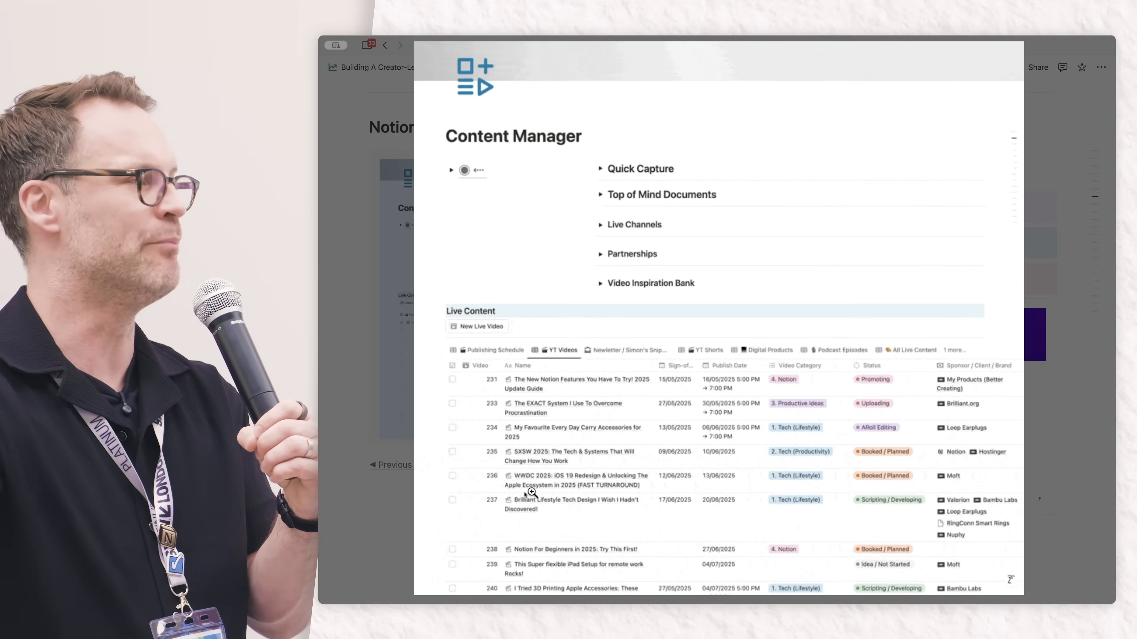
click(493, 350)
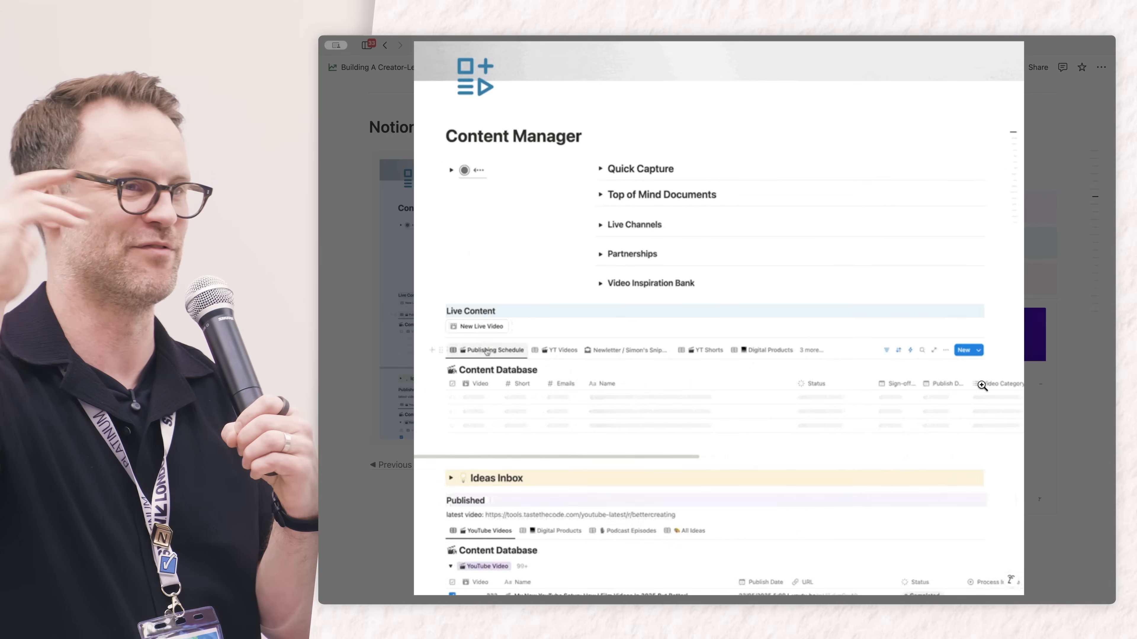
click(559, 350)
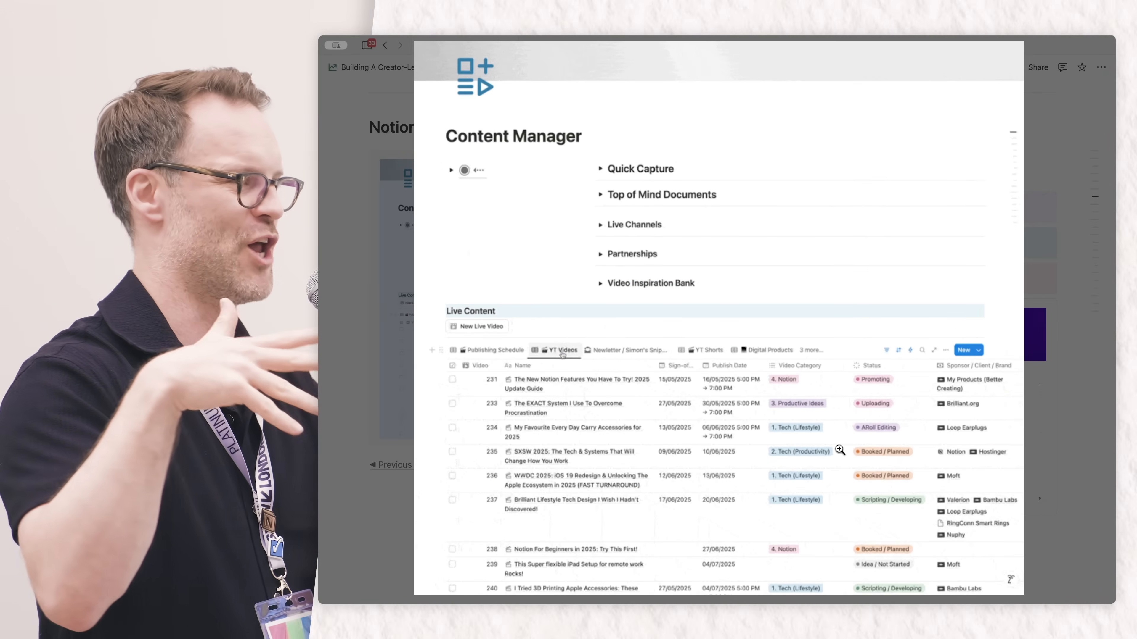
scroll(up, 3)
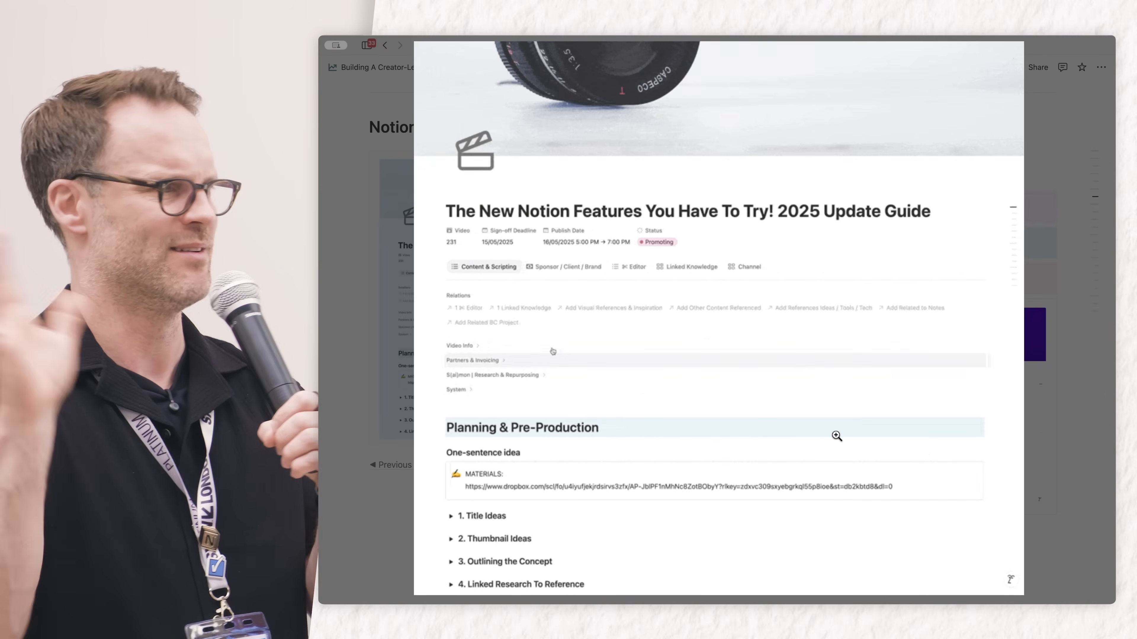
mouse_move(629, 454)
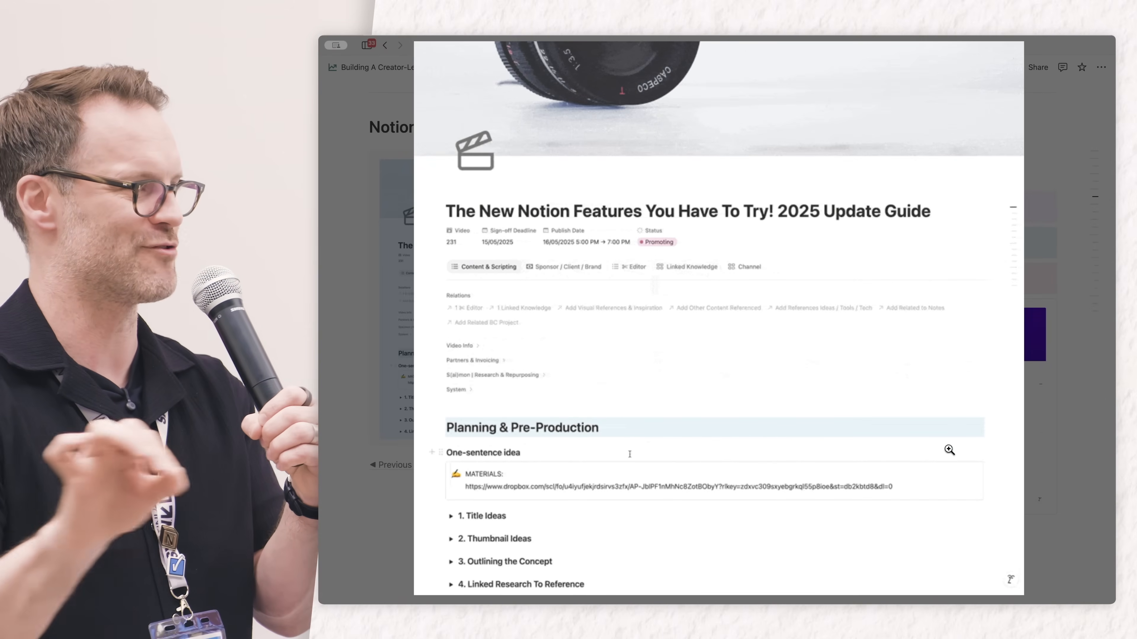
Step: Toggle the video entry between its Channel and Content & Scripting views
click(691, 266)
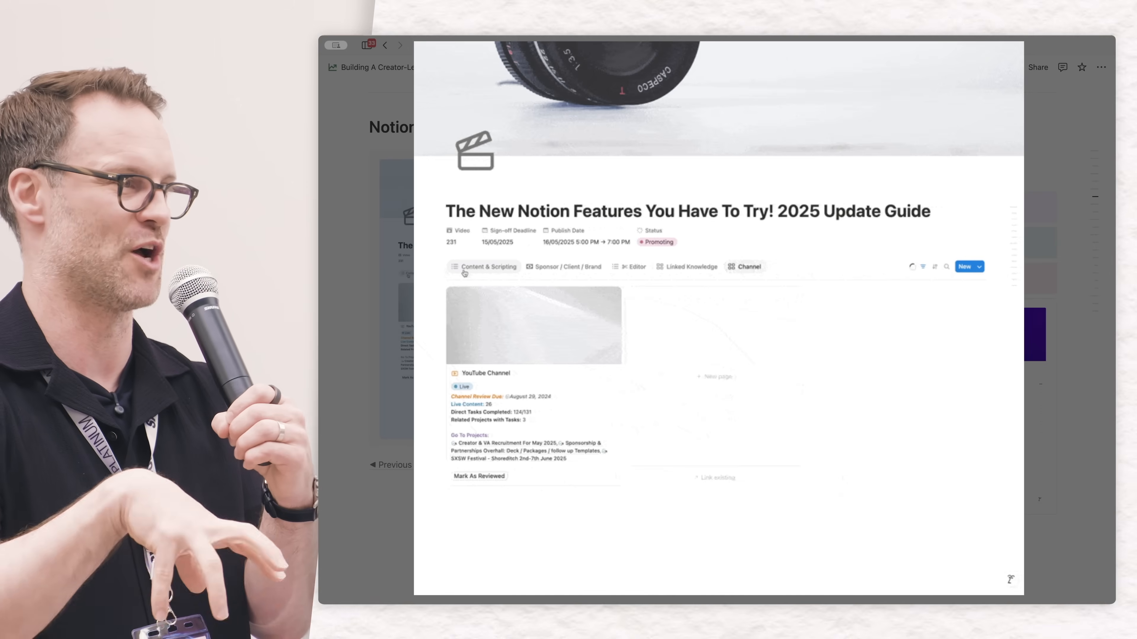
click(487, 266)
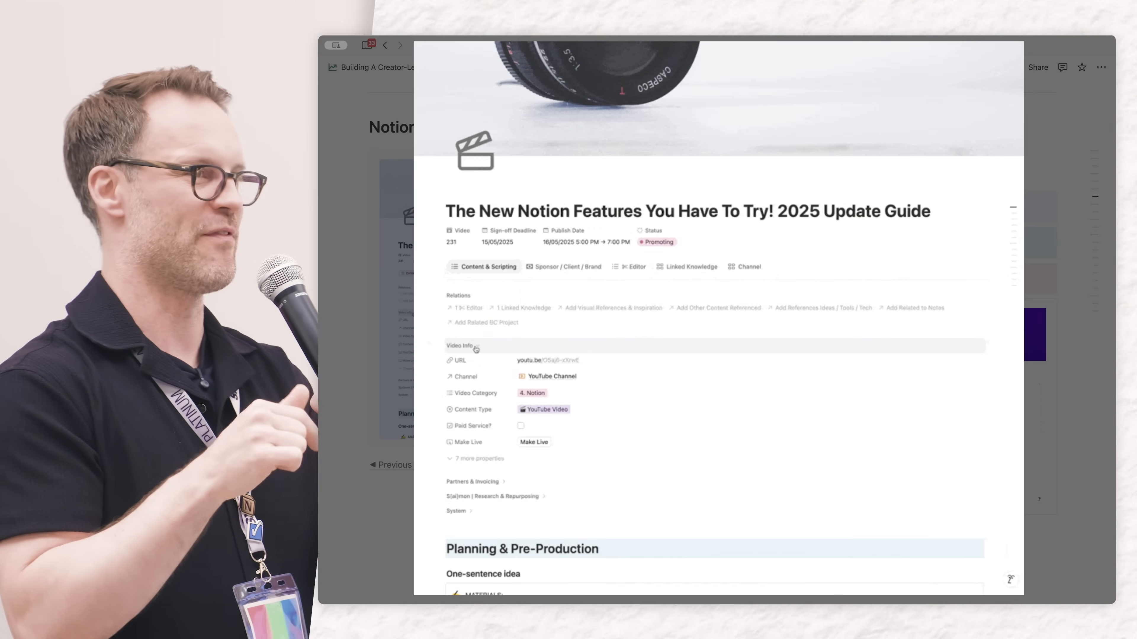
scroll(down, 3)
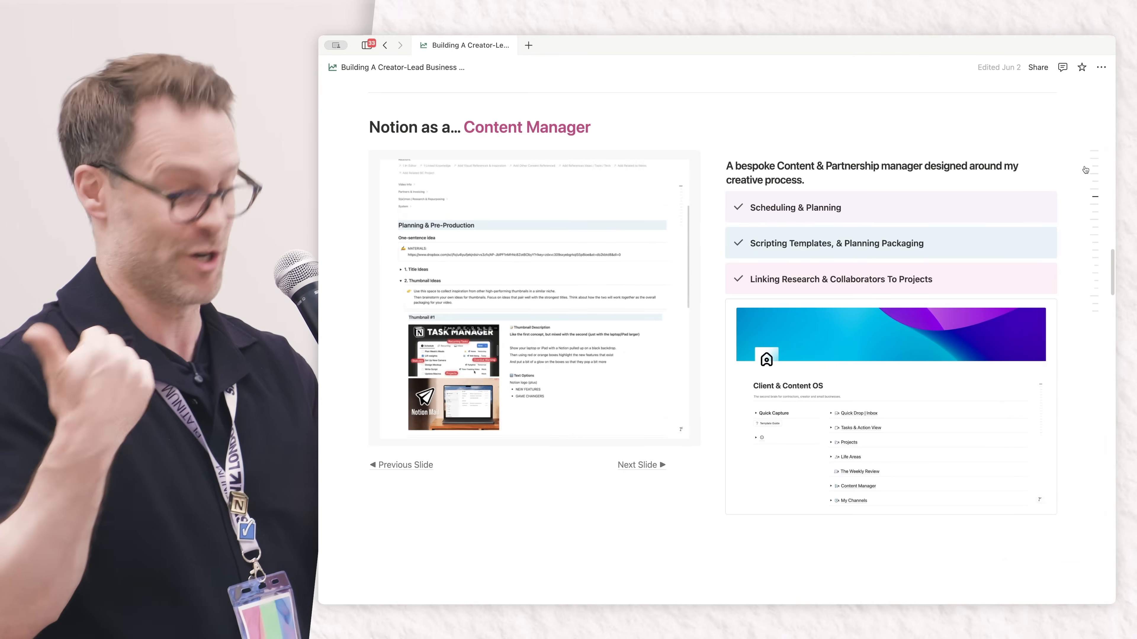
scroll(down, 3)
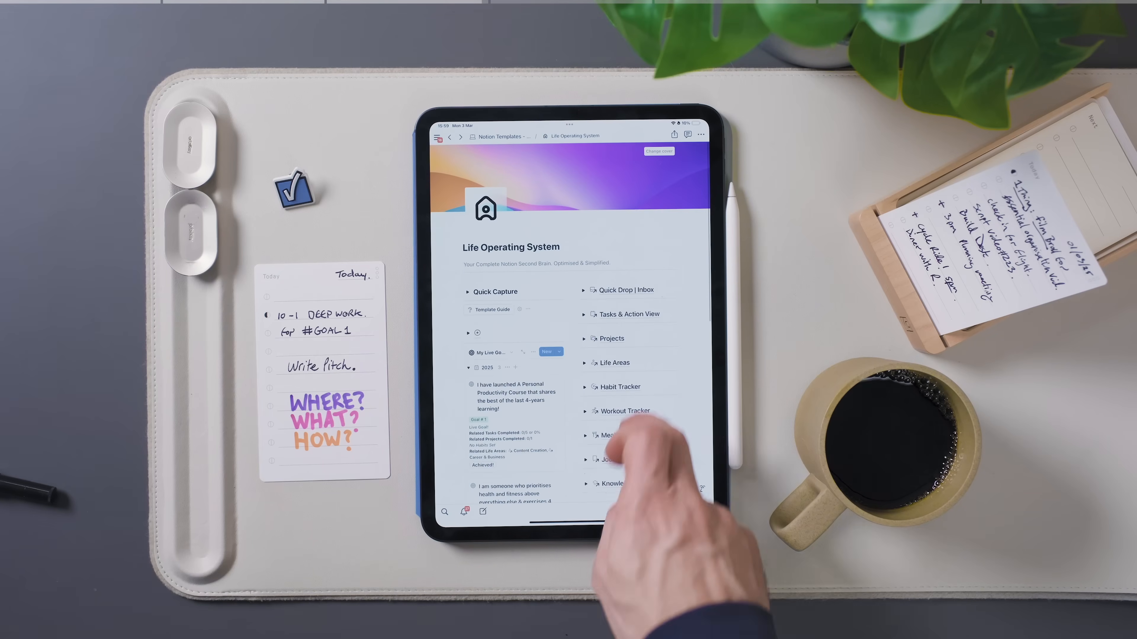
Step: Enlarge the Moft client card image on the CRM slide
click(612, 483)
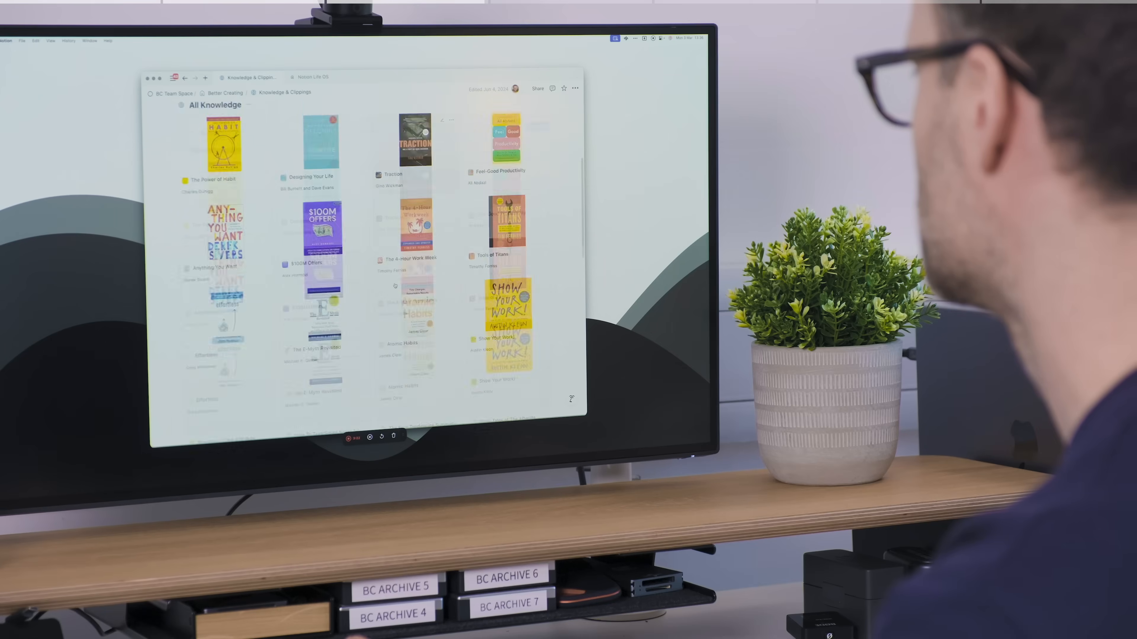
scroll(up, 3)
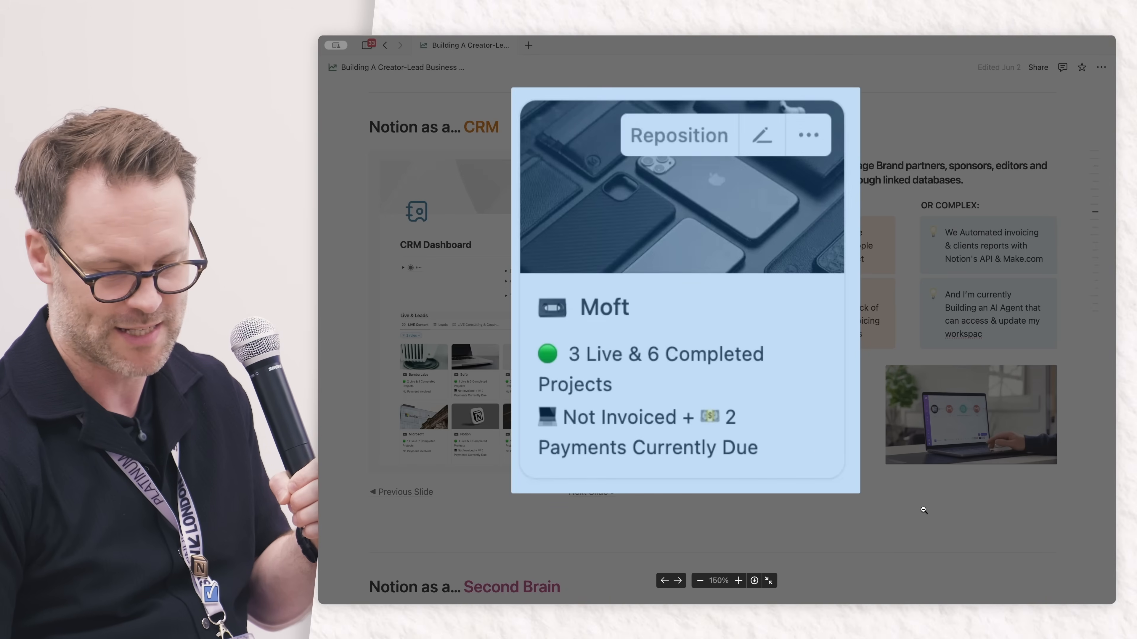
Step: Close the enlarged Moft card image to show the full CRM slide
click(698, 581)
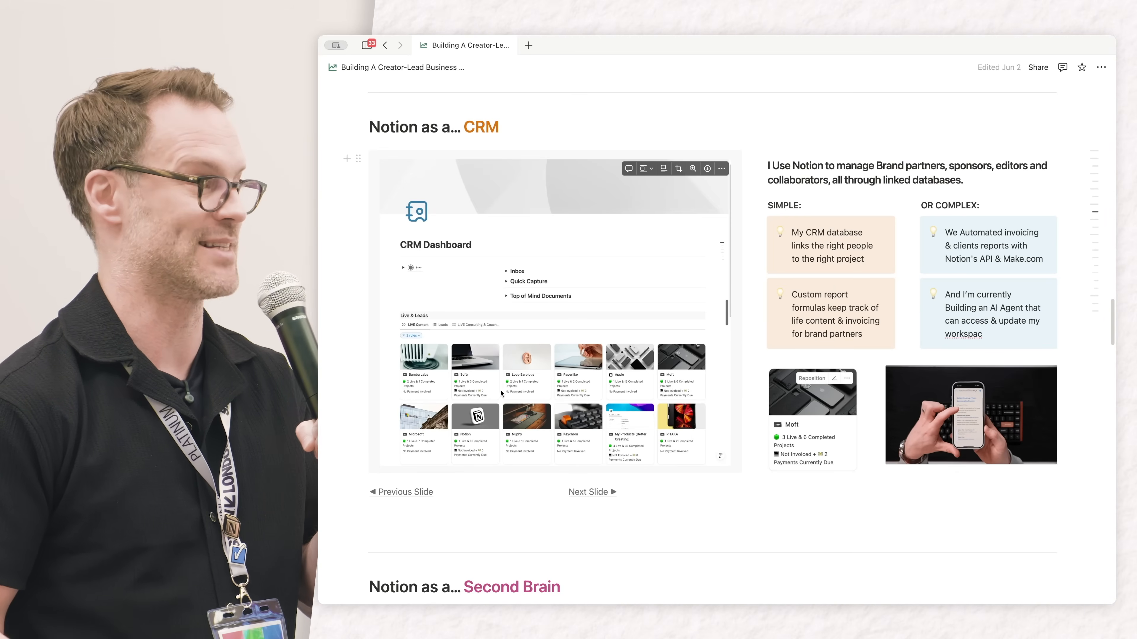
mouse_move(850, 249)
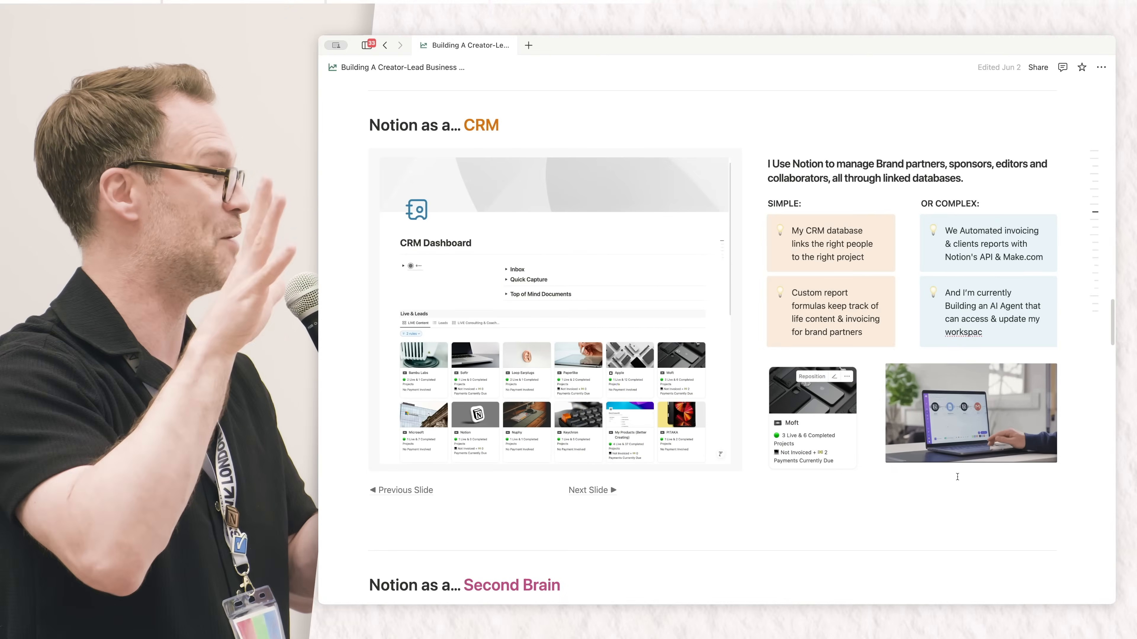
Step: Scroll the Client & Content OS template page past its Inbox, Projects, CRM and Content Manager links
scroll(down, 3)
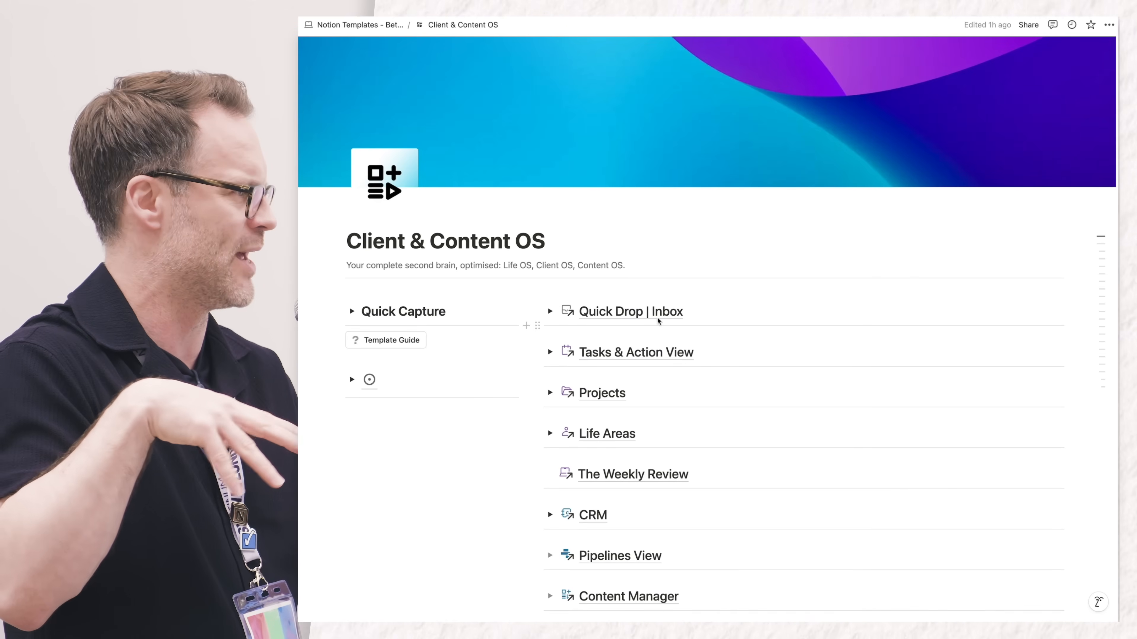
Step: Visit Clients & Content and Budgets & Subscriptions, expand My Budgets & Invoices, return to the Life OS home
click(358, 24)
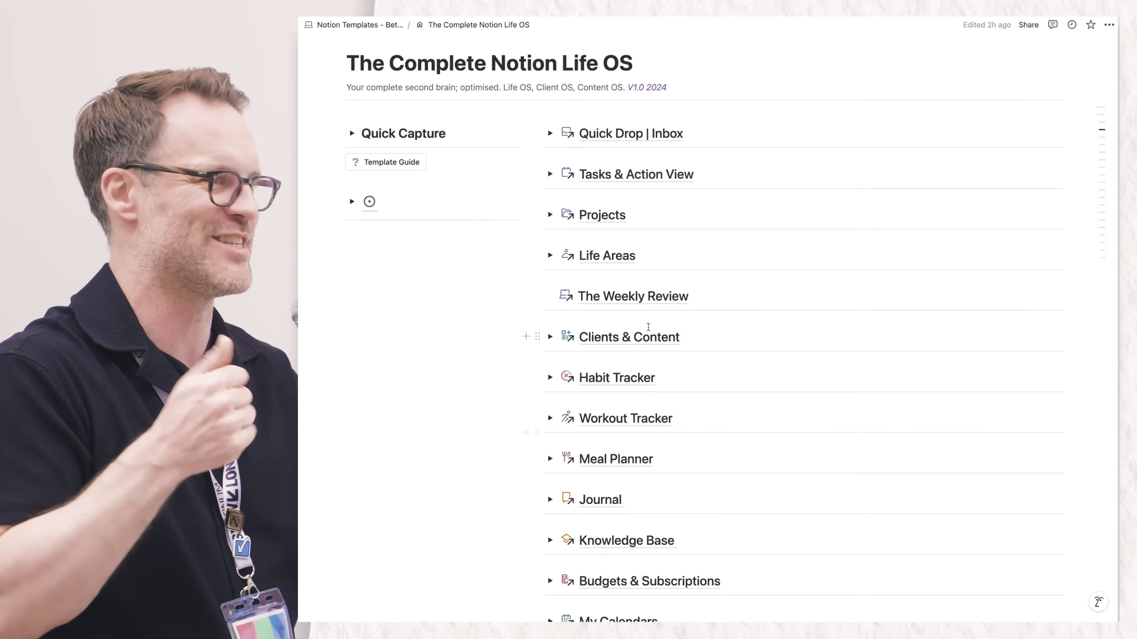
click(629, 336)
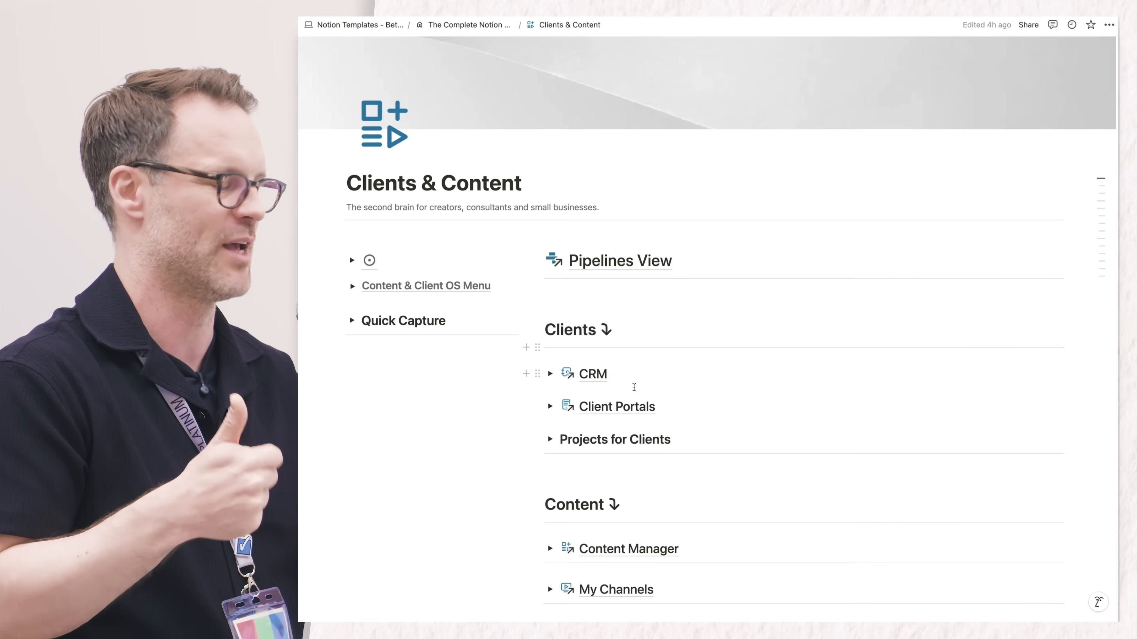
click(627, 549)
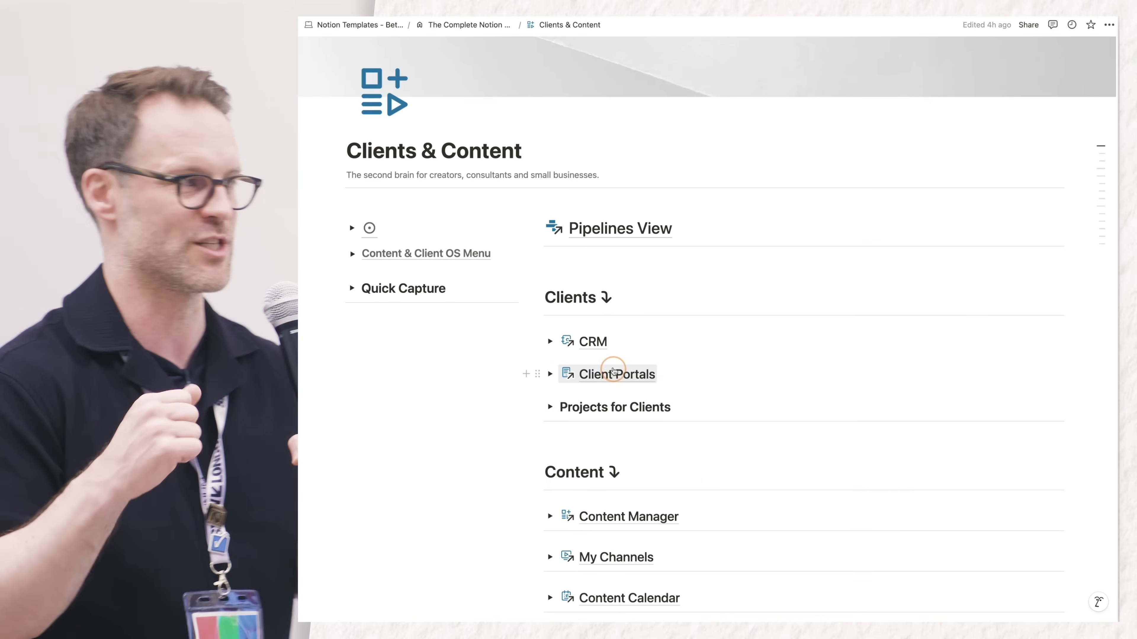
click(616, 373)
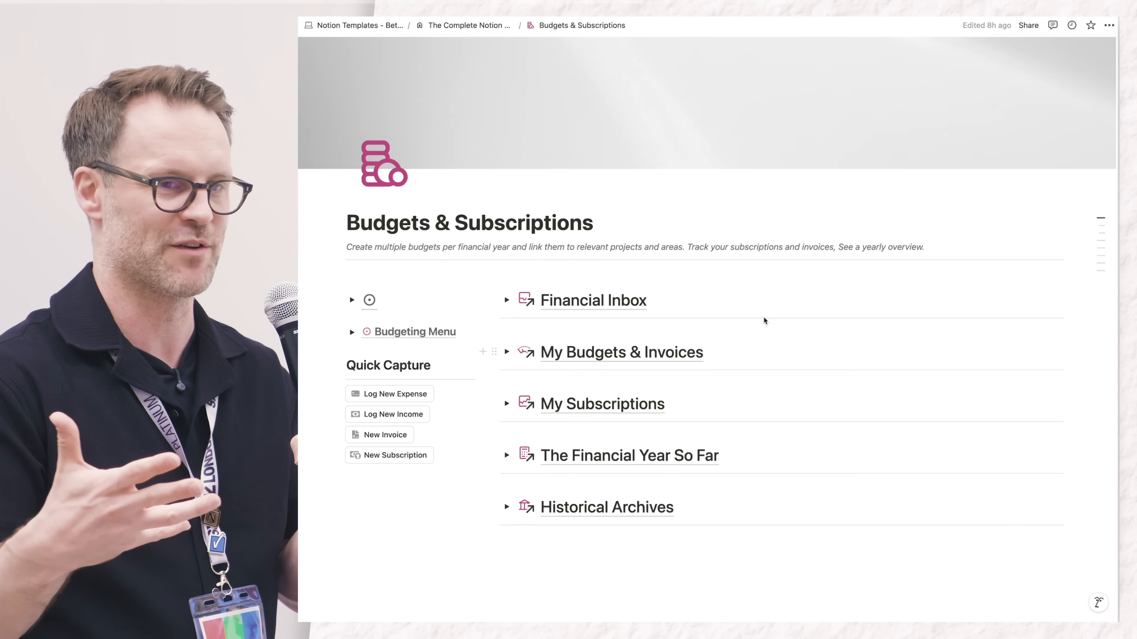
click(506, 353)
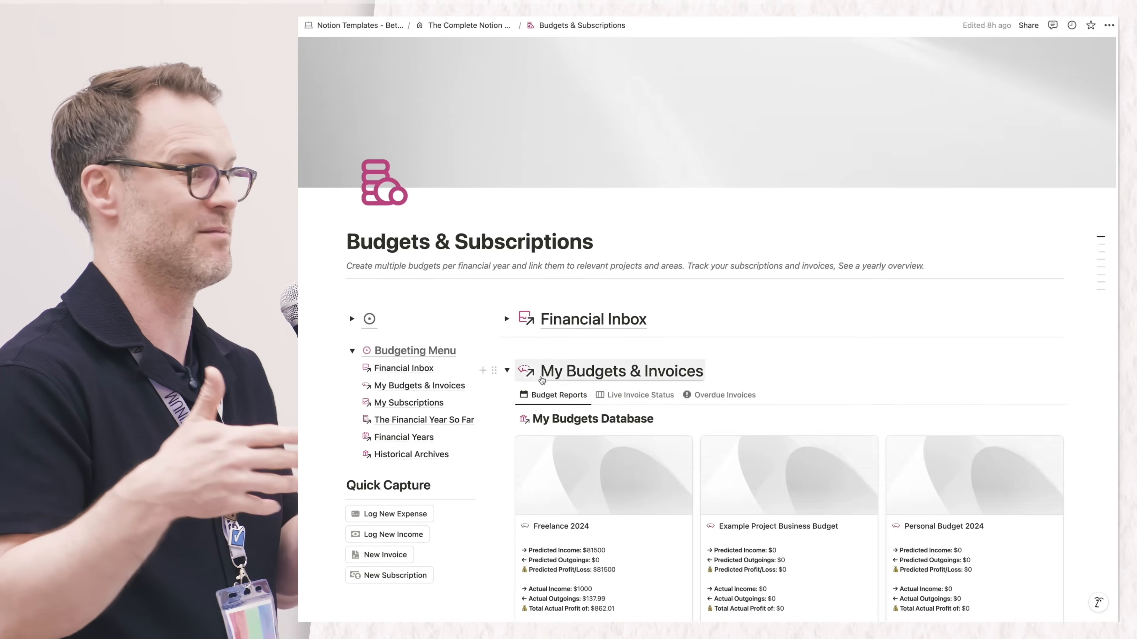
click(464, 26)
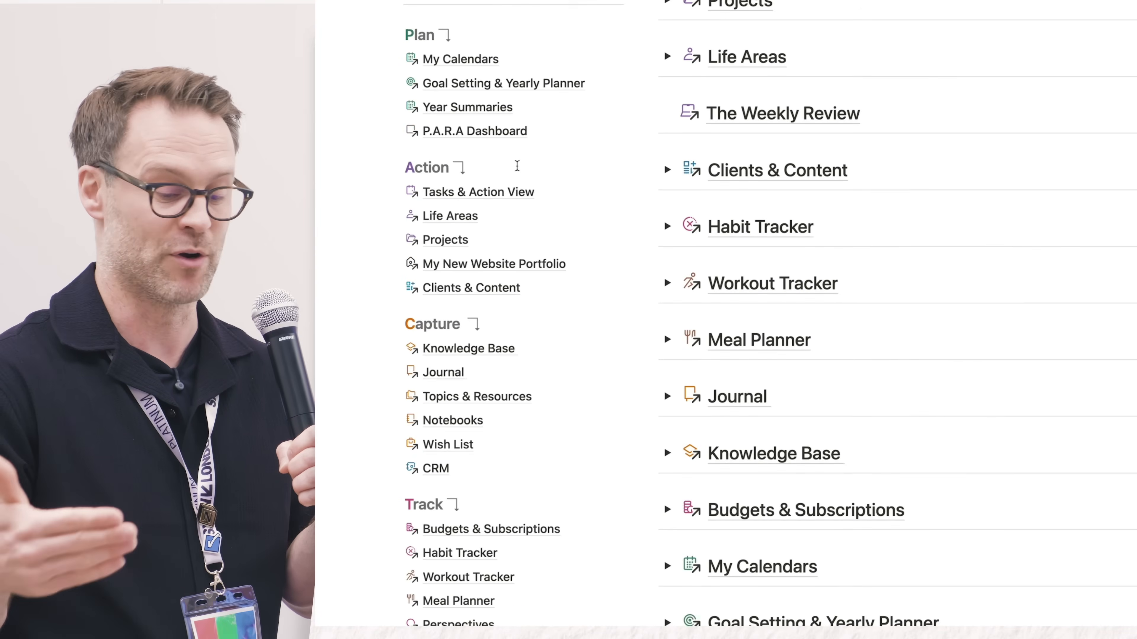
Step: Scroll the presentation to the 'Notion as a… Collaborative tool' slide
scroll(down, 3)
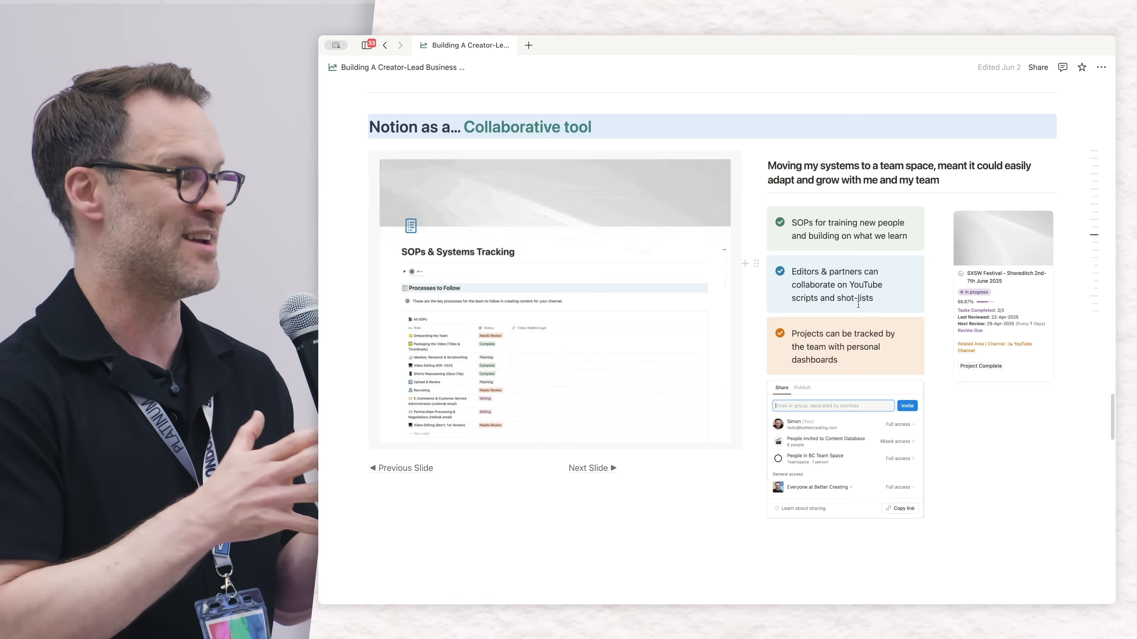
Step: Advance the presentation to the 'Where did all this end up? The Results' slide
click(591, 468)
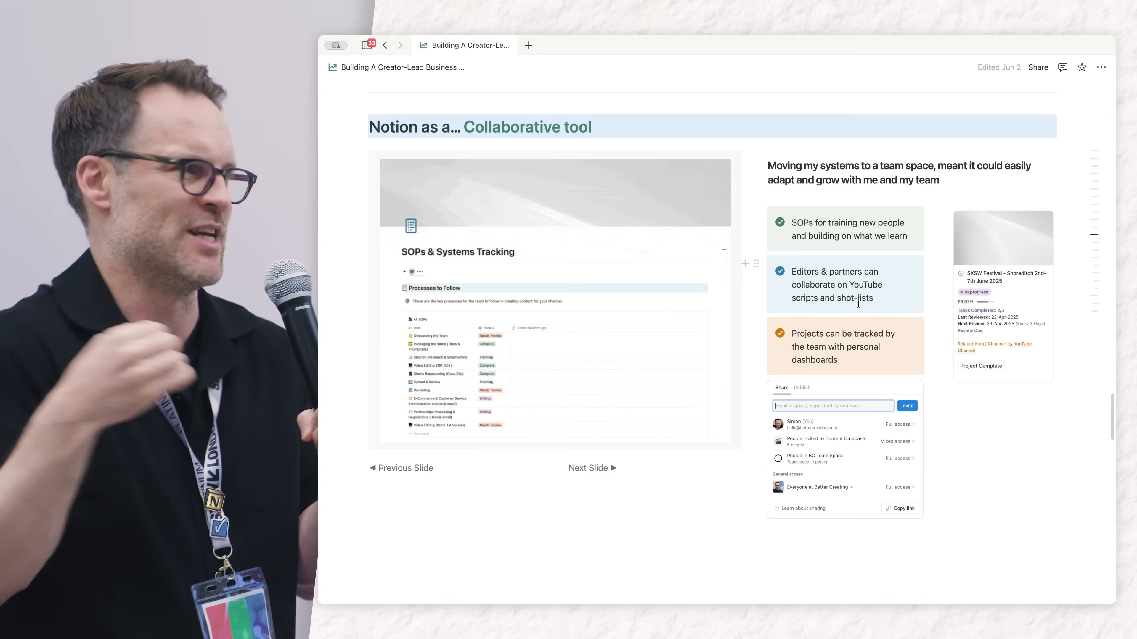
click(592, 468)
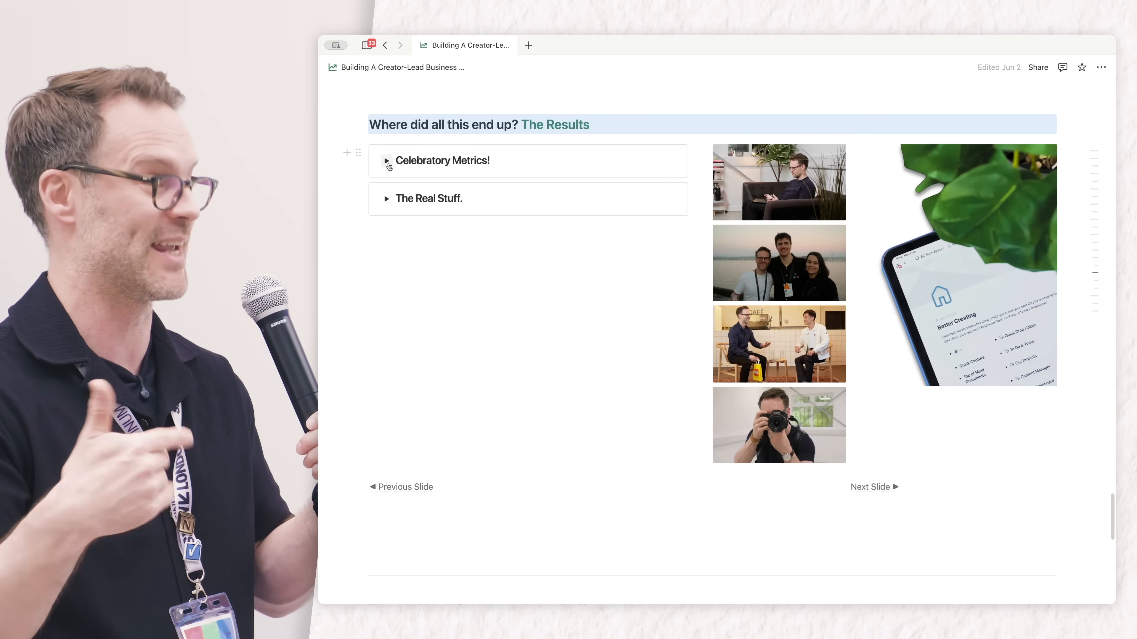
Step: Expand the Celebratory Metrics section to show the figures beside the donut chart
click(387, 160)
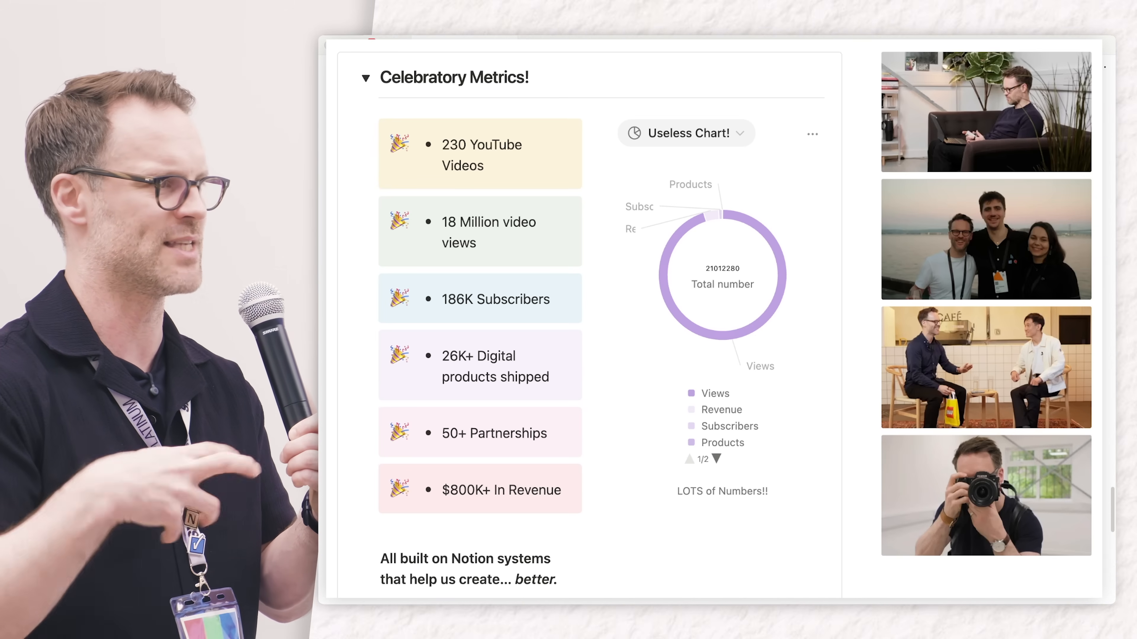
Step: Collapse Celebratory Metrics, expand The Real Stuff, then advance to the Thank You slide
click(365, 77)
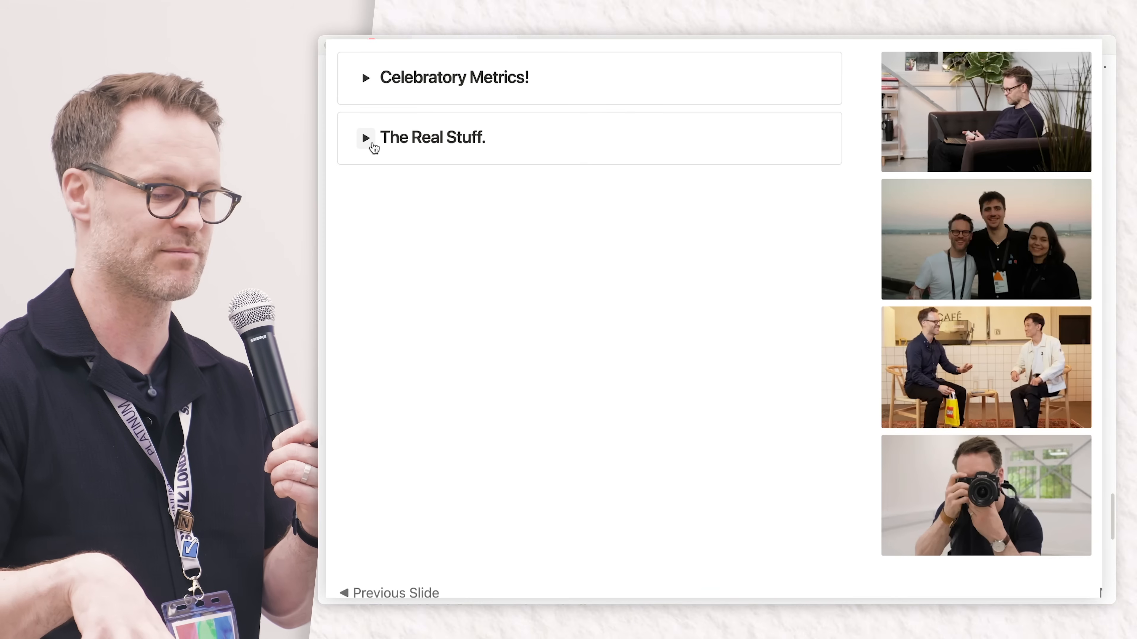
click(365, 138)
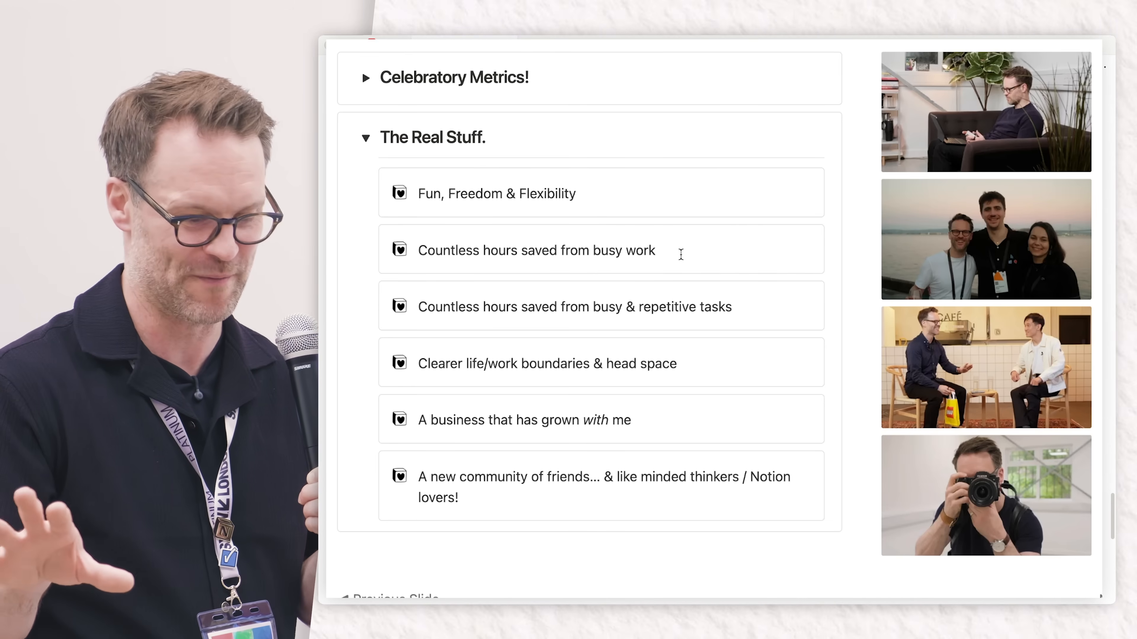
mouse_move(700, 275)
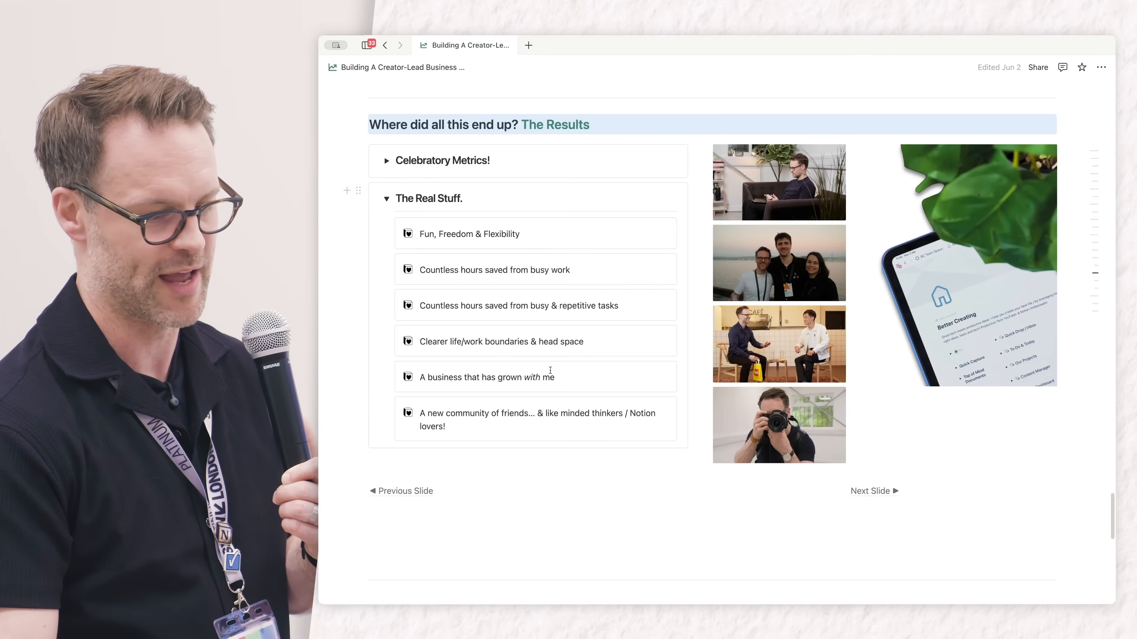
click(873, 491)
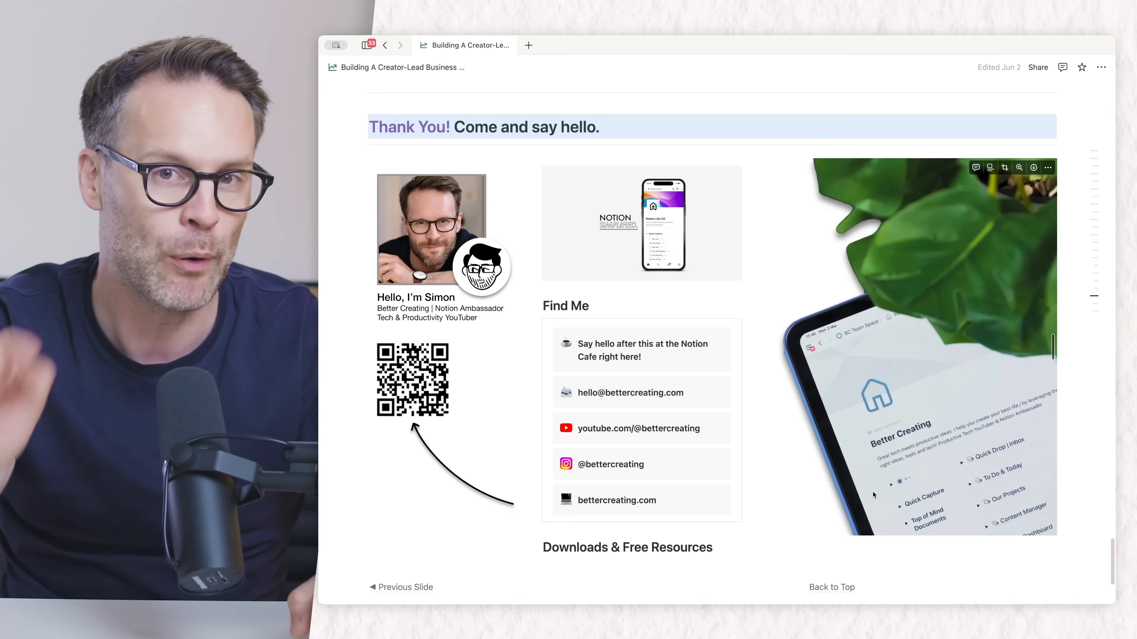